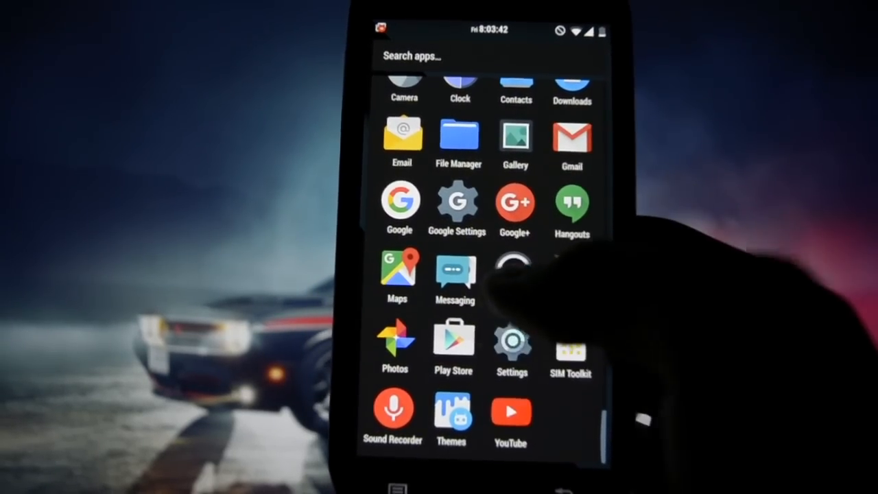
Launch Settings, enter CarbonROM Fibers and go into the Notification drawer options
{"action": "left_click", "coordinate": [510, 346]}
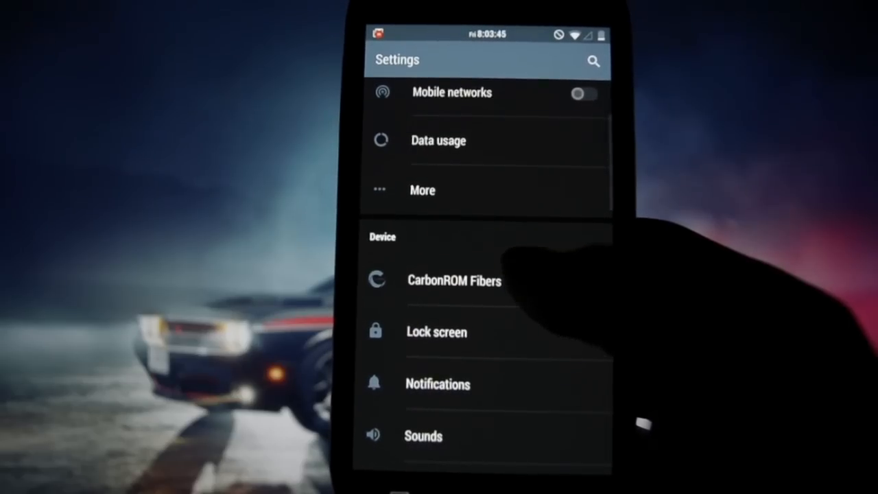
{"action": "left_click", "coordinate": [453, 280]}
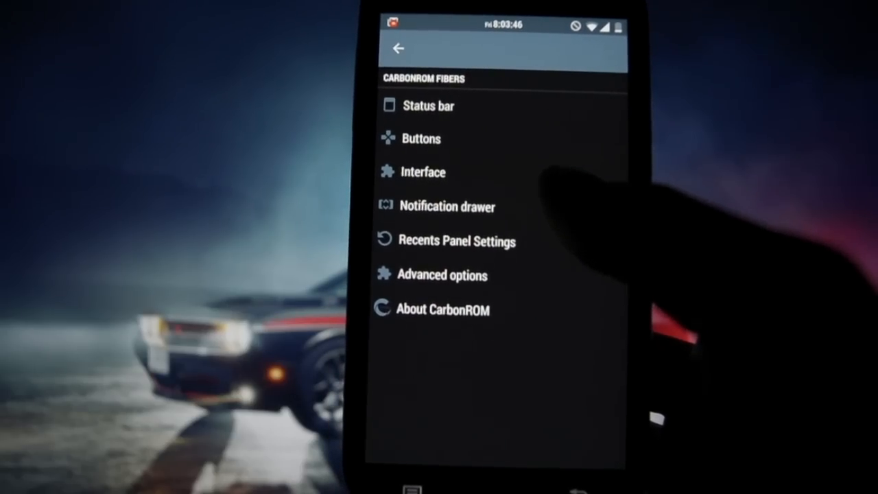
{"action": "left_click", "coordinate": [445, 206]}
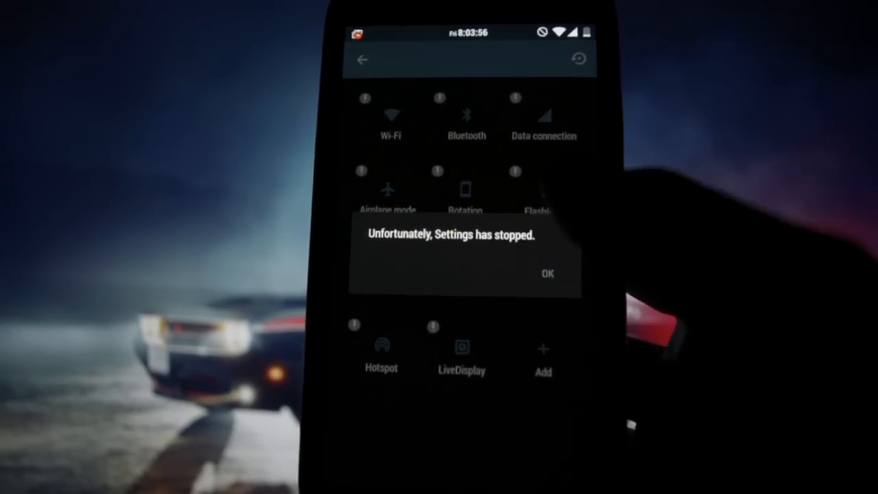
Dismiss the 'Settings has stopped' crash dialog with OK to return to the Notification drawer page
{"action": "left_click", "coordinate": [546, 273]}
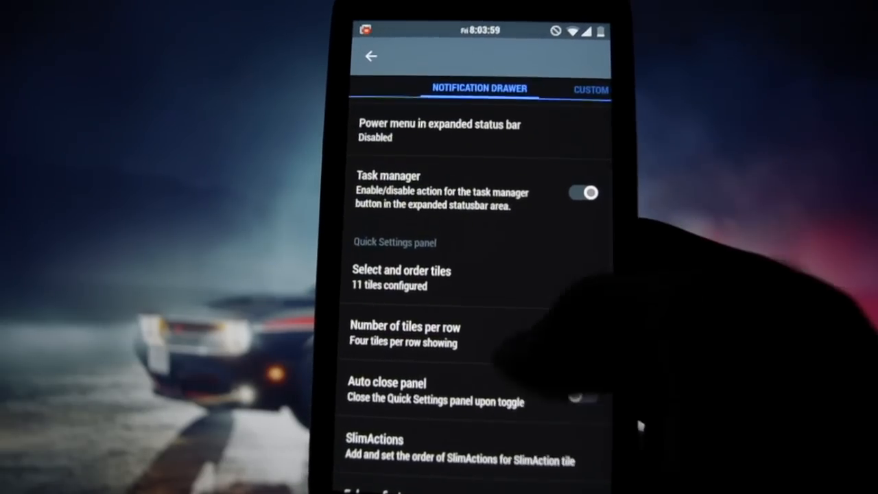